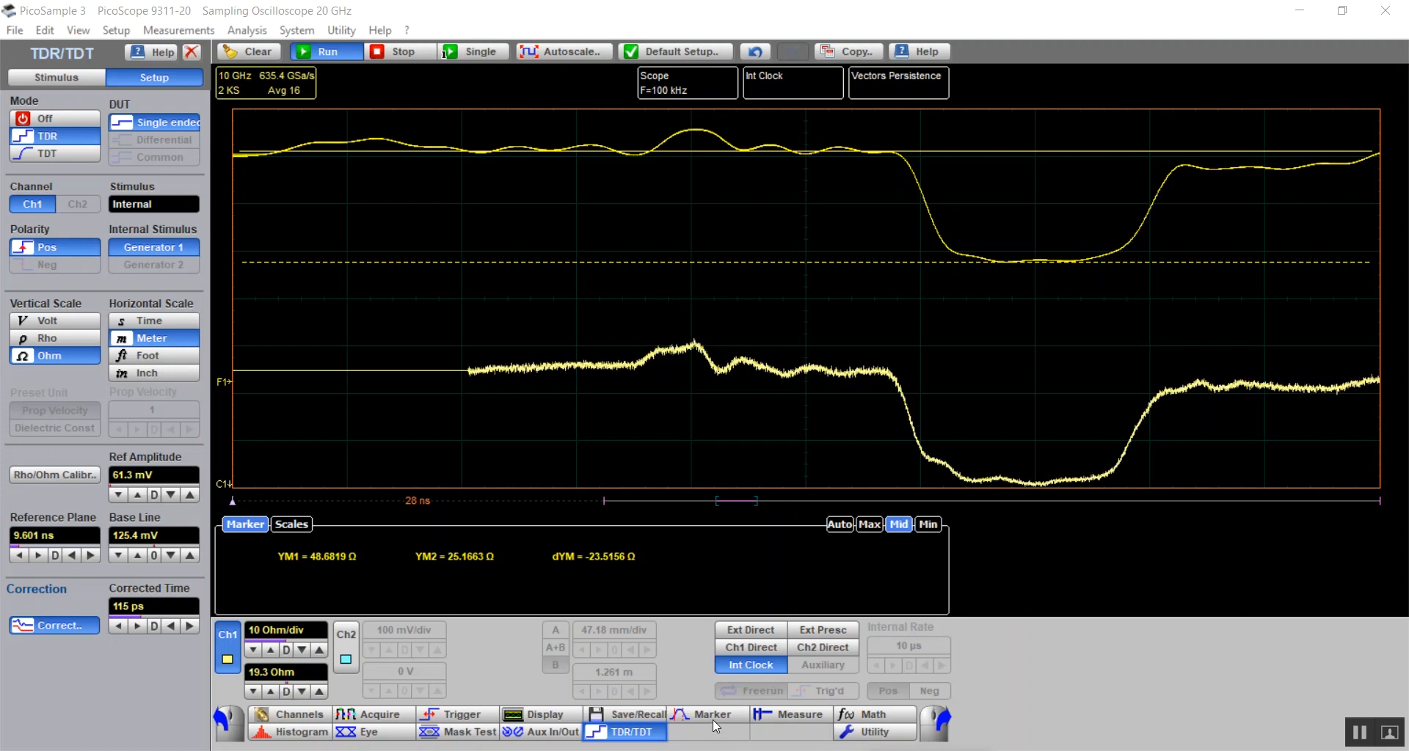
Open the Marker settings to place X-markers across the impedance dip
{"action": "left_click", "coordinate": [710, 715]}
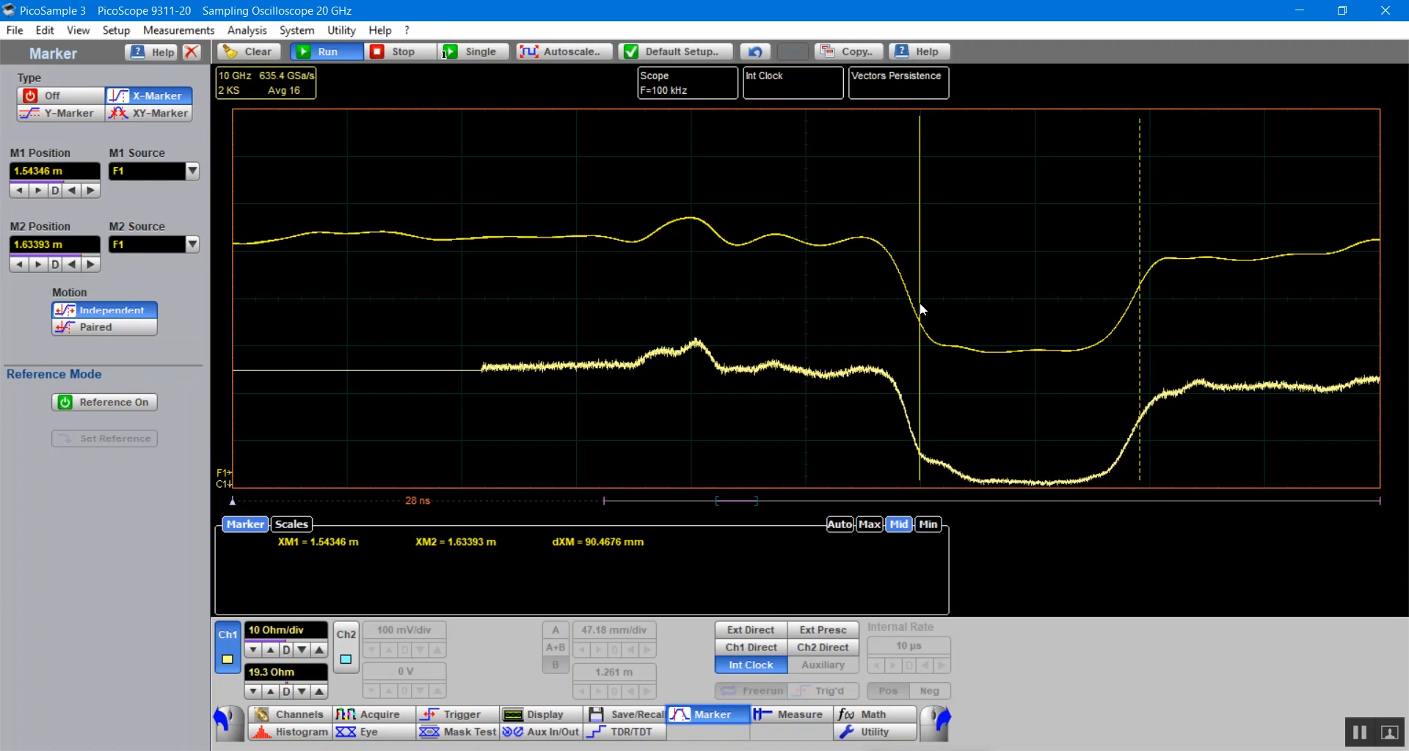
{"action": "mouse_move", "coordinate": [915, 292]}
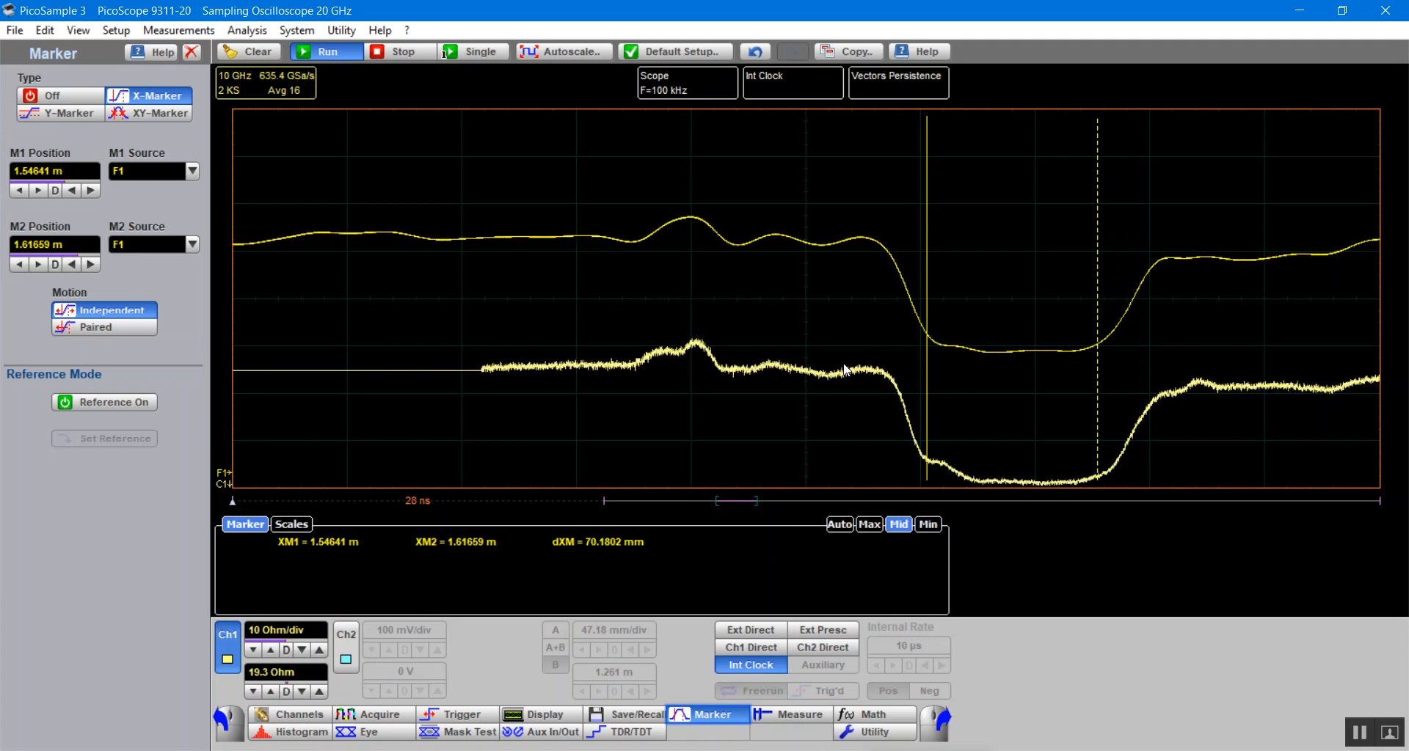
Switch to XY-markers and drag M1 and M2 across the dip, reading 83.27 mm and −18.41 Ω
{"action": "left_click", "coordinate": [148, 112]}
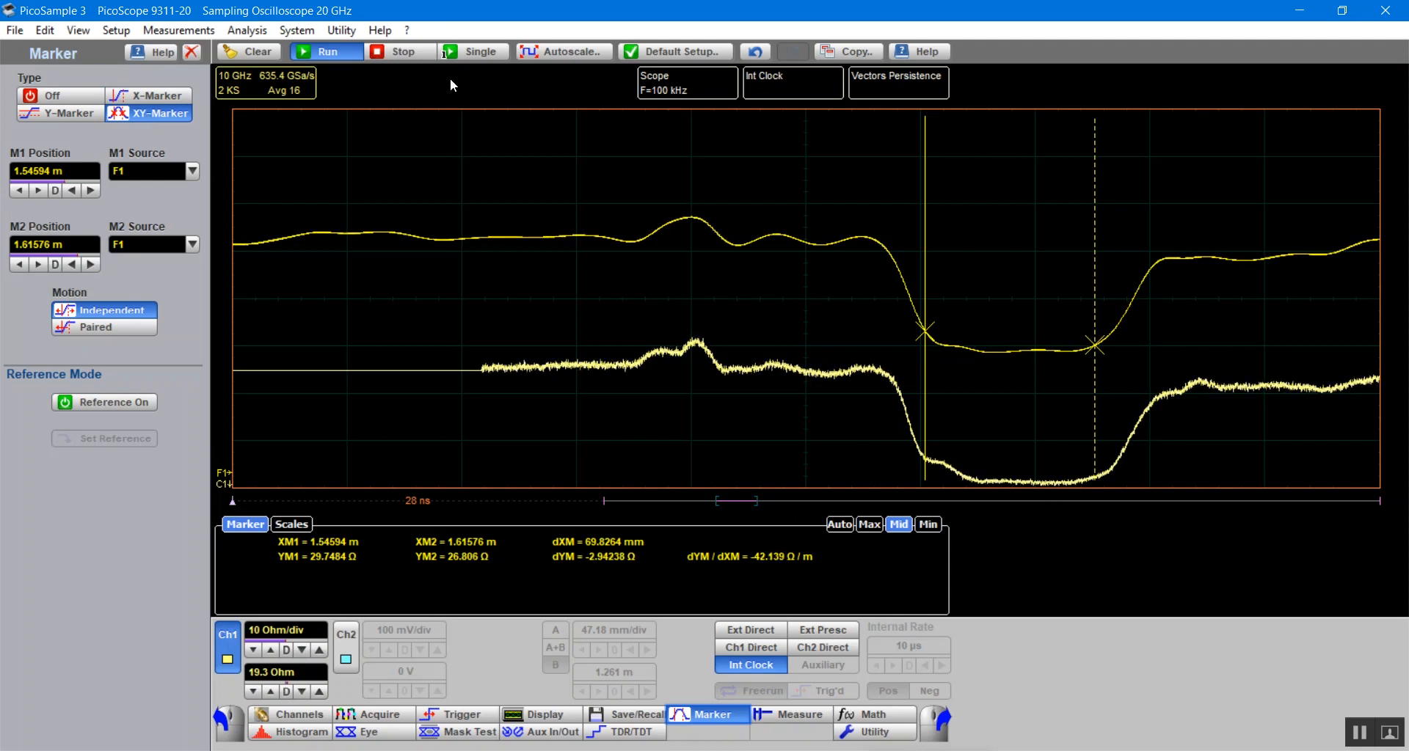
{"action": "left_click_drag", "start_coordinate": [924, 256], "coordinate": [889, 247]}
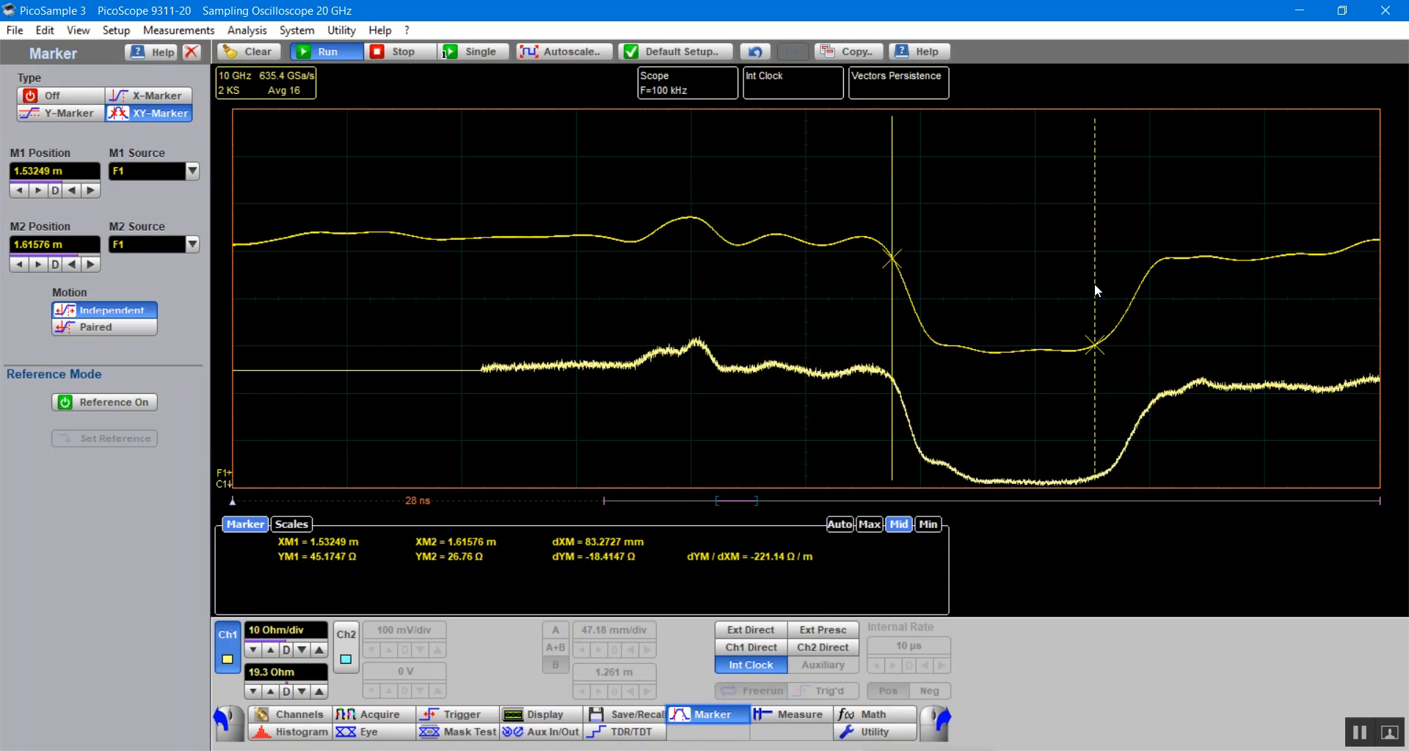
{"action": "left_click_drag", "start_coordinate": [1093, 349], "coordinate": [1162, 256]}
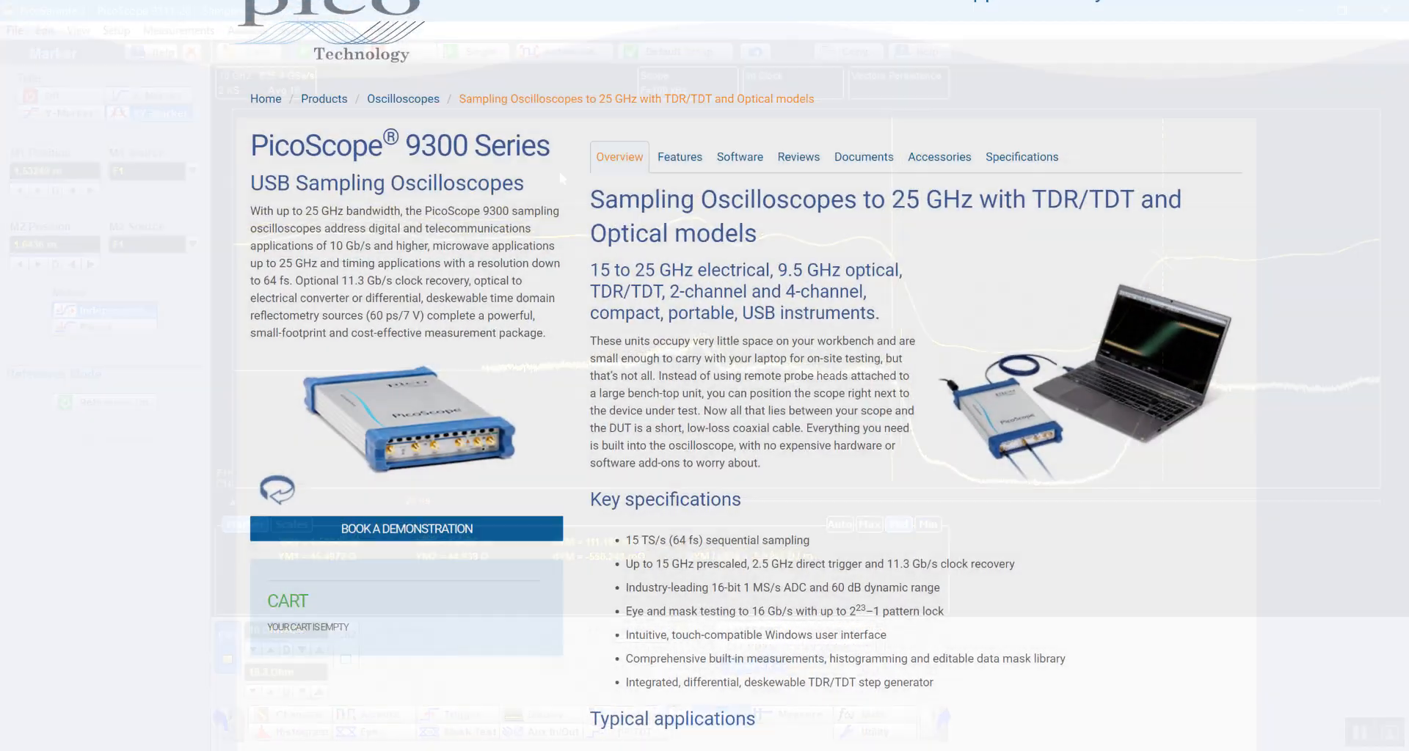
Scroll the 9300 Series product page down to the key specifications
{"action": "scroll", "scroll_direction": "down", "scroll_amount": 3}
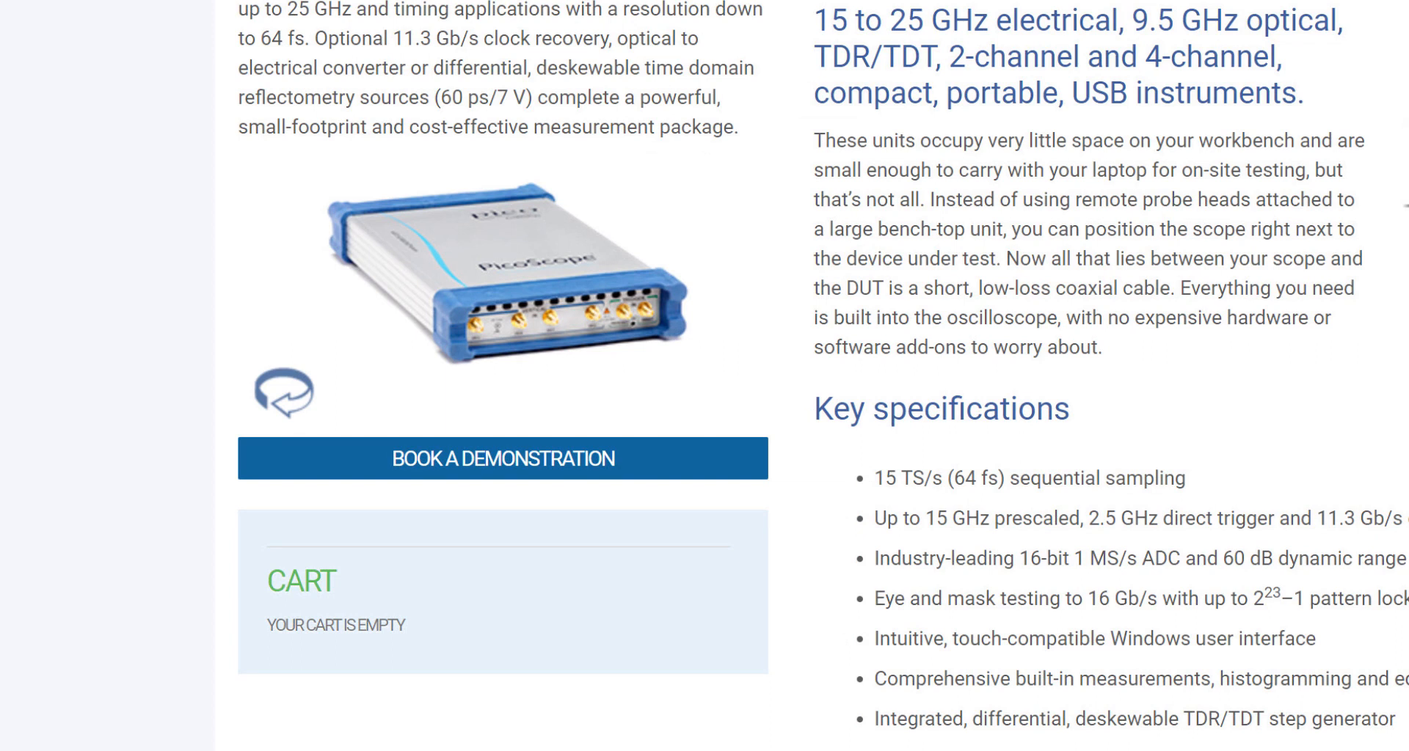